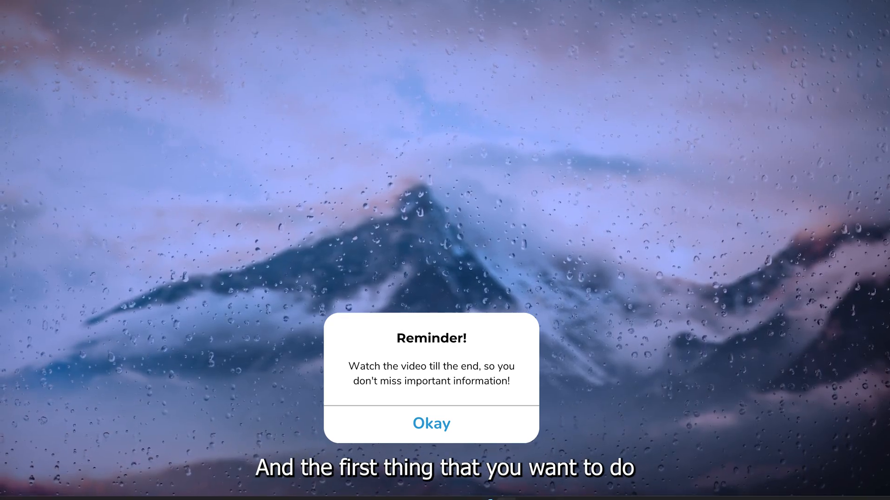
Launch Google Chrome from the taskbar to a new Google tab.
left_click(527, 488)
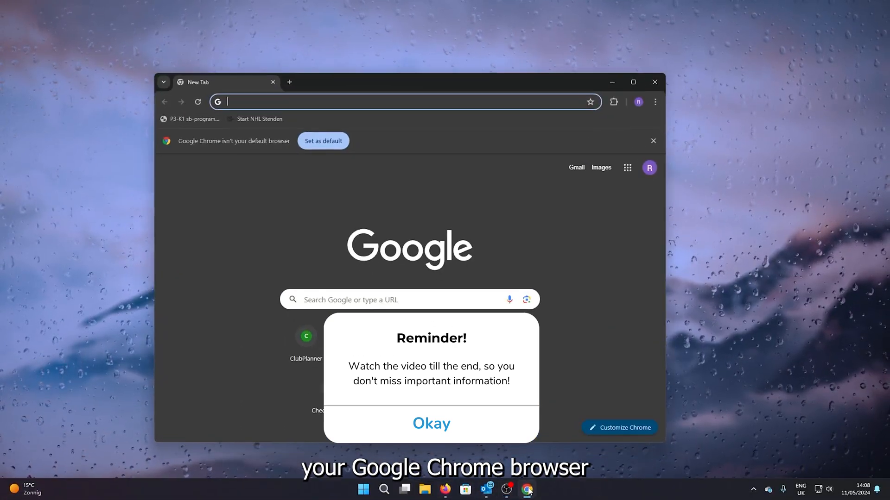
Reach the Chrome Web Store by searching 'web store', then search 'stream' and choose Stream Cleaner.
left_click(430, 423)
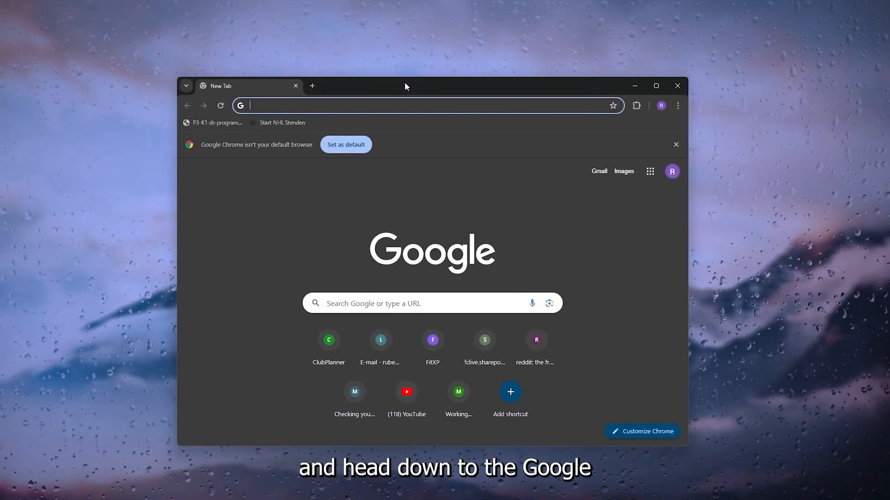
type("web store")
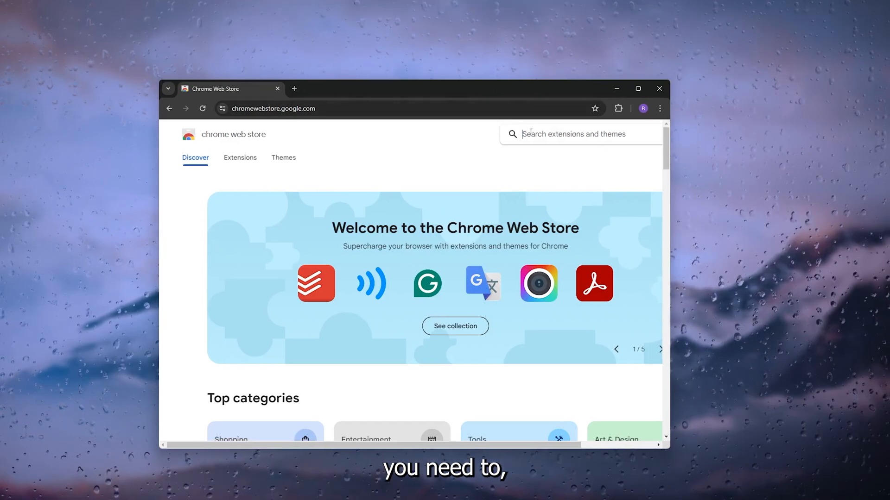
type("stream")
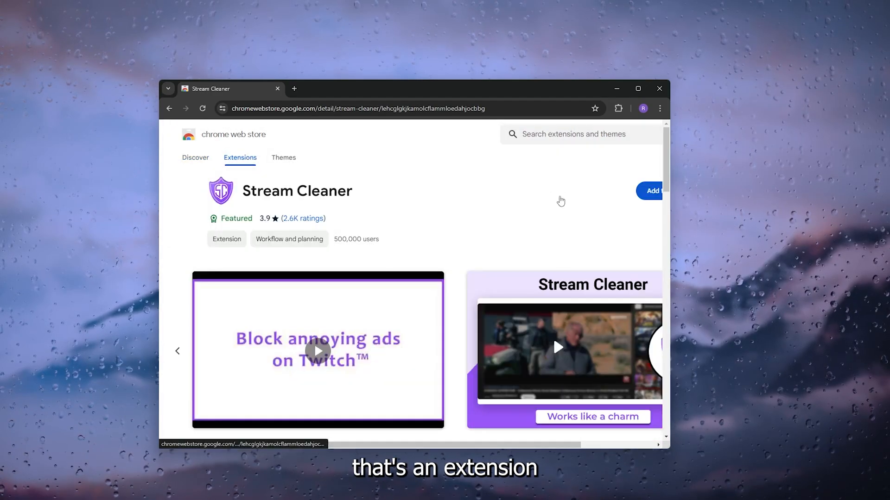
mouse_move(478, 193)
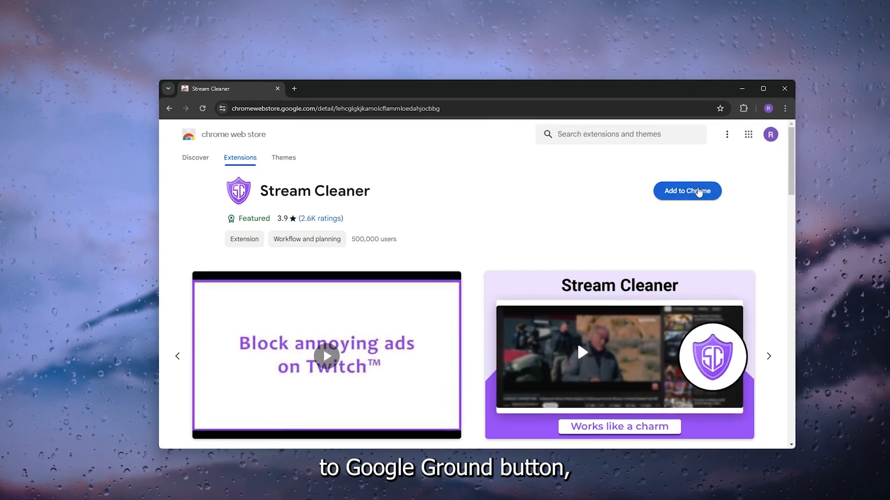
Add Stream Cleaner to Chrome and confirm the install prompt.
left_click(687, 191)
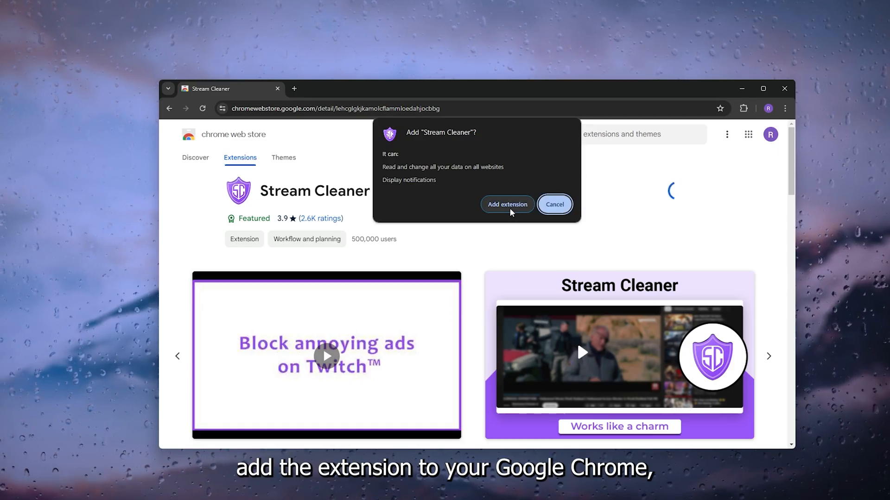
left_click(505, 205)
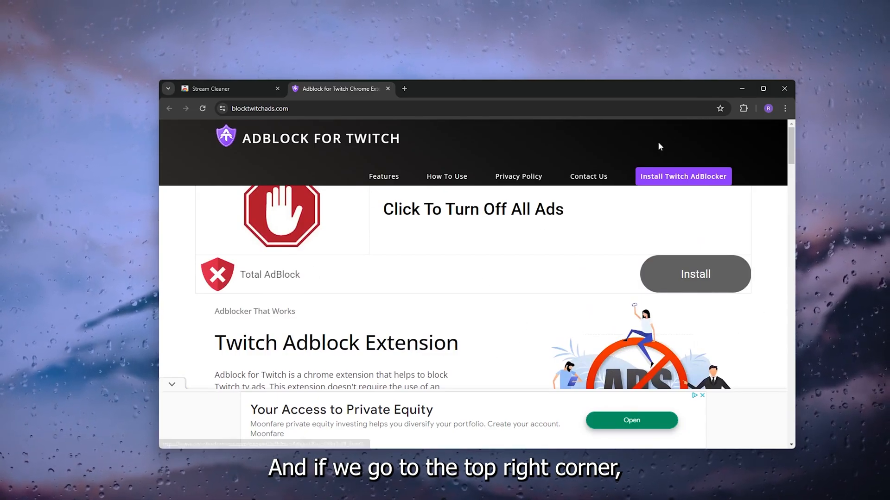
Show Stream Cleaner's panel from the Extensions menu with Enable Adblocker on.
left_click(743, 109)
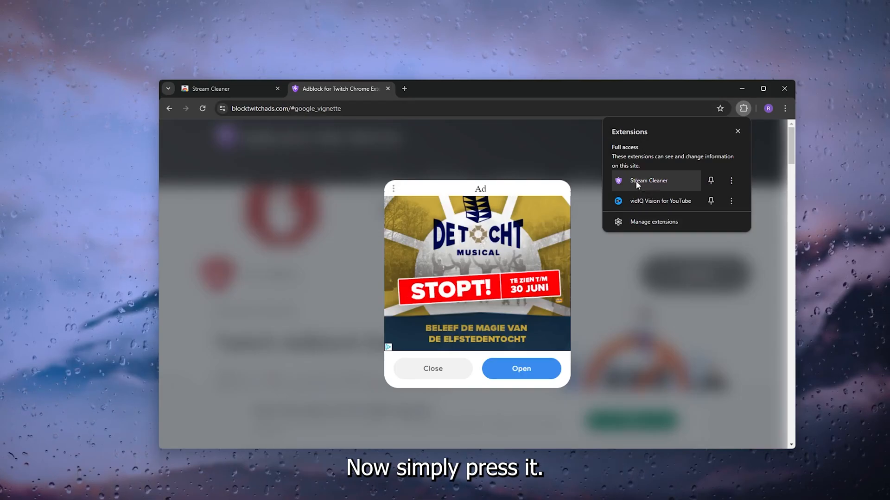
left_click(648, 180)
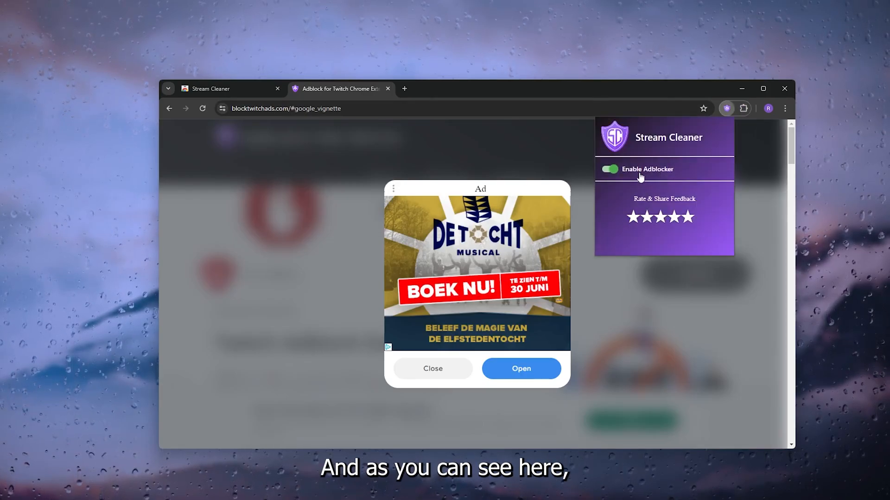